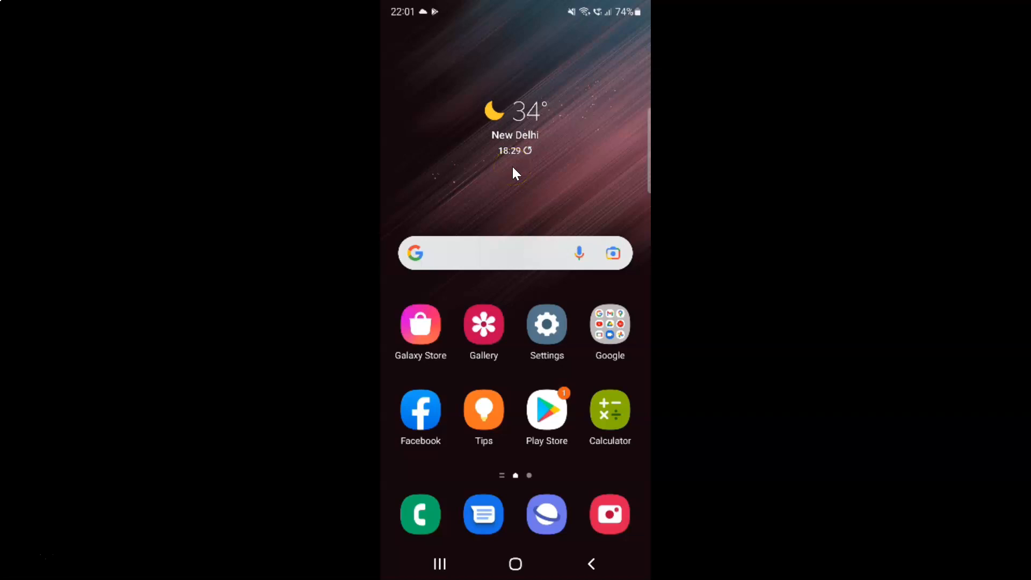
mouse_move(515, 174)
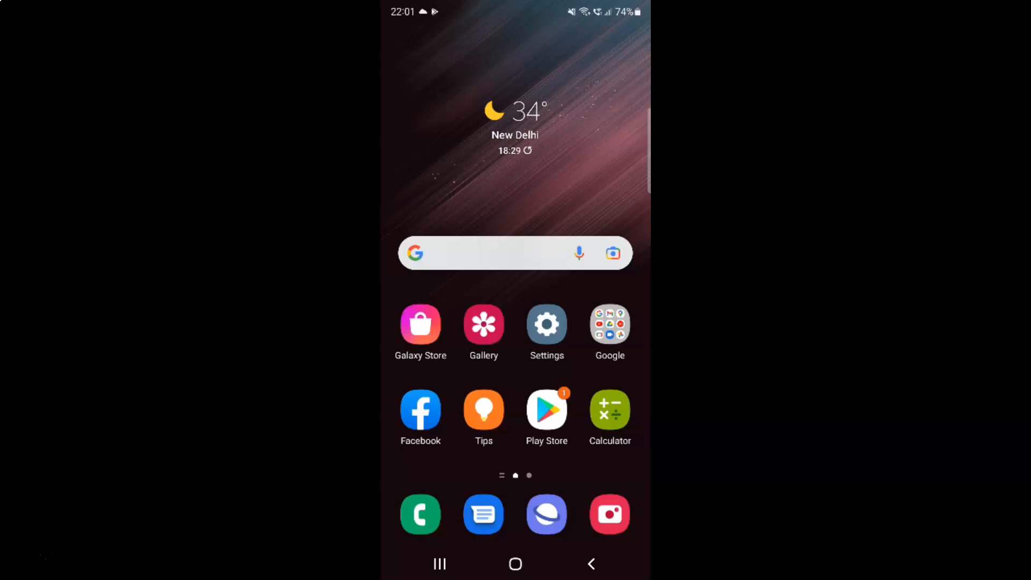
mouse_move(539, 175)
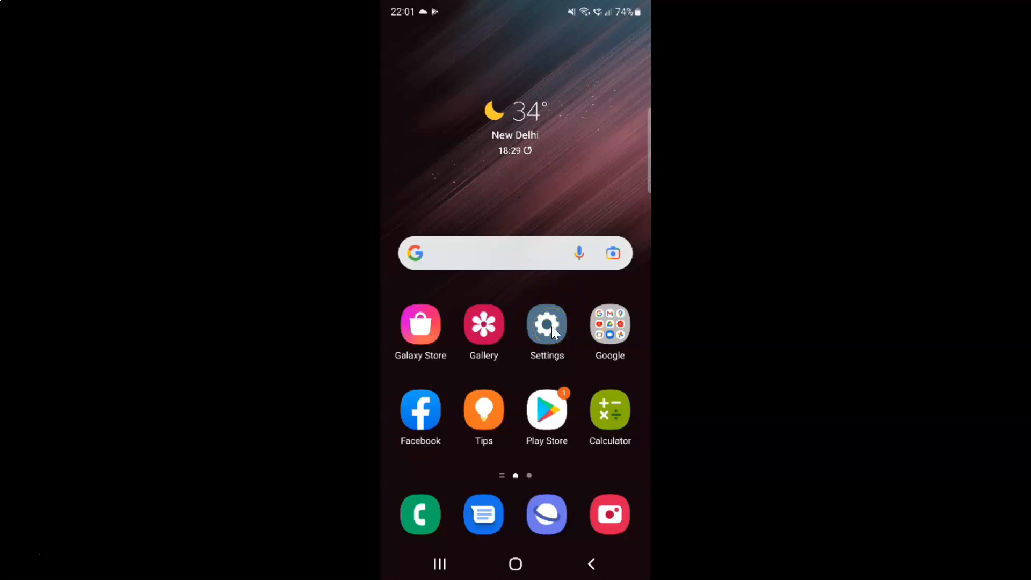
Launch Settings and scroll to the bottom to reveal Developer options.
click(547, 324)
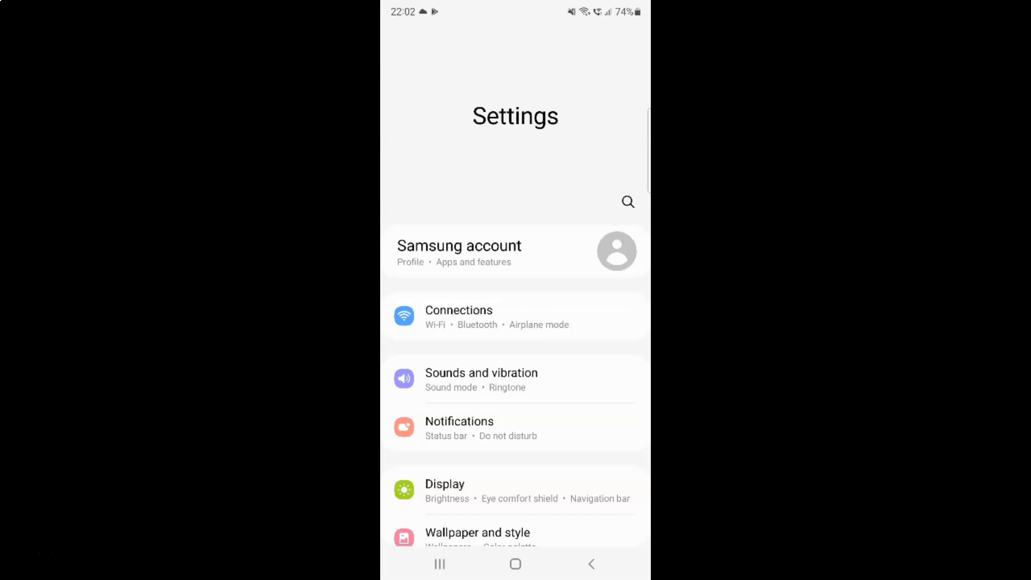
scroll(down, 3)
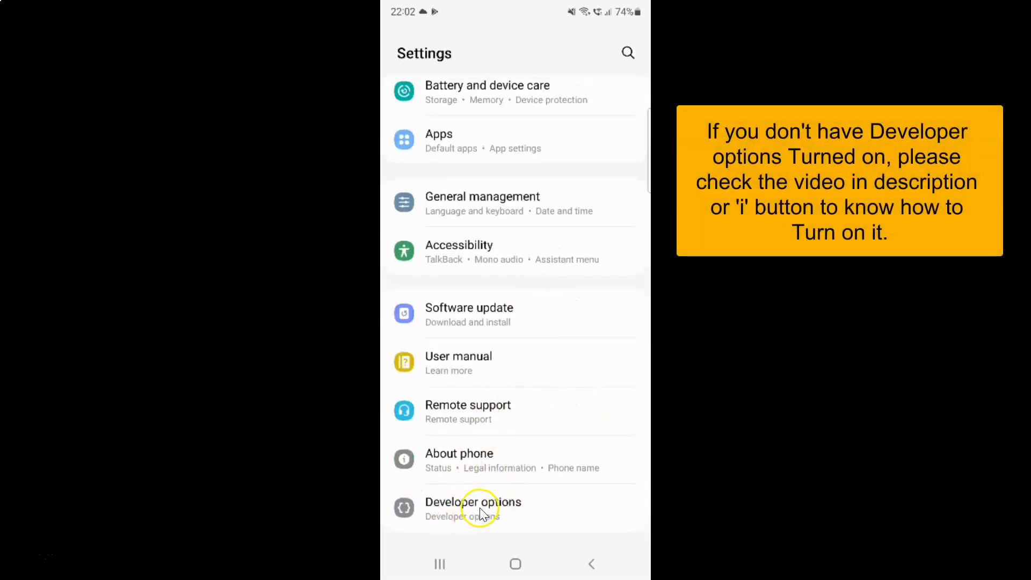
Enter Developer options and scroll down to the Apps section's Background process limit.
click(473, 507)
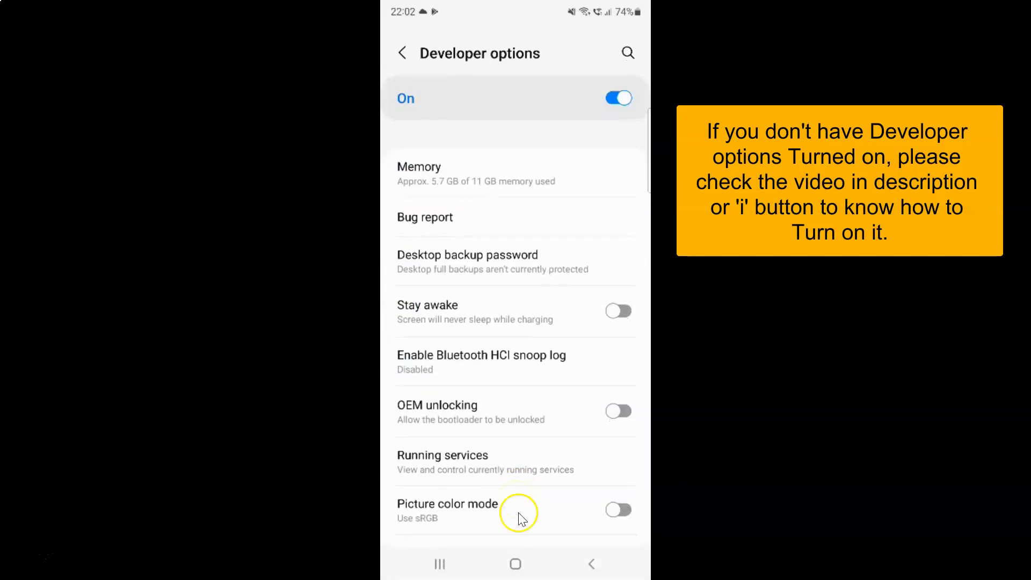
mouse_move(552, 137)
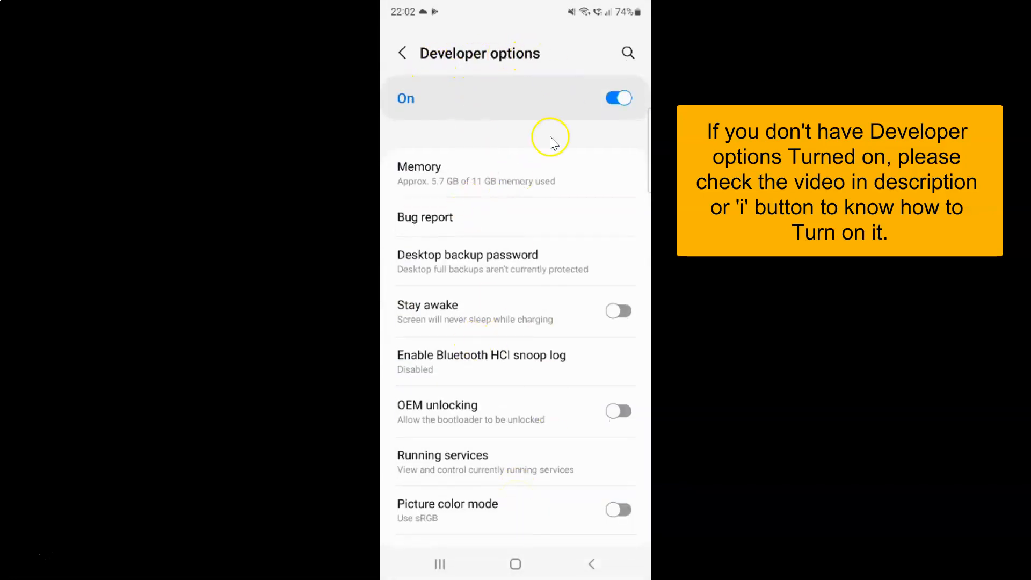
mouse_move(618, 220)
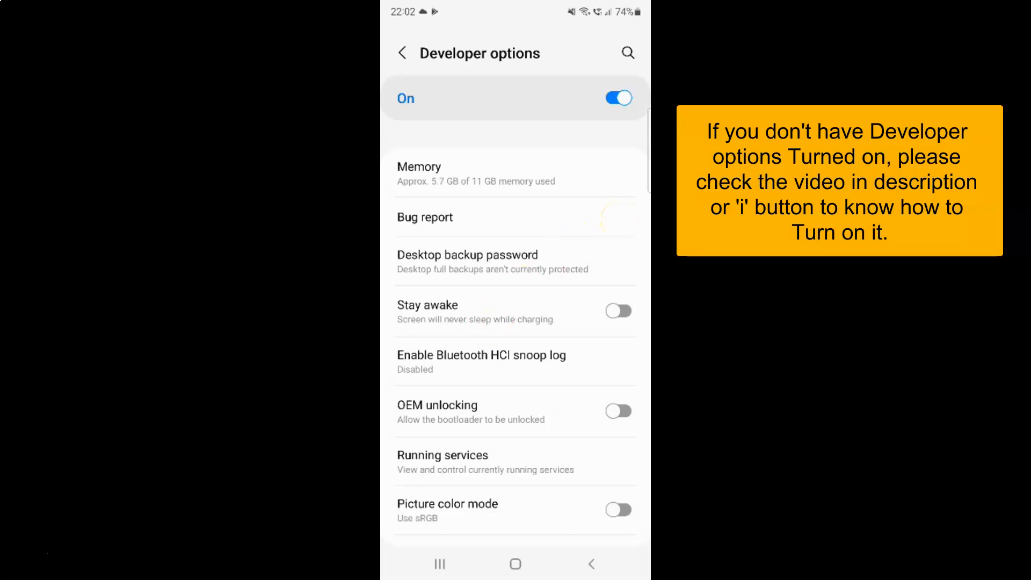
scroll(down, 3)
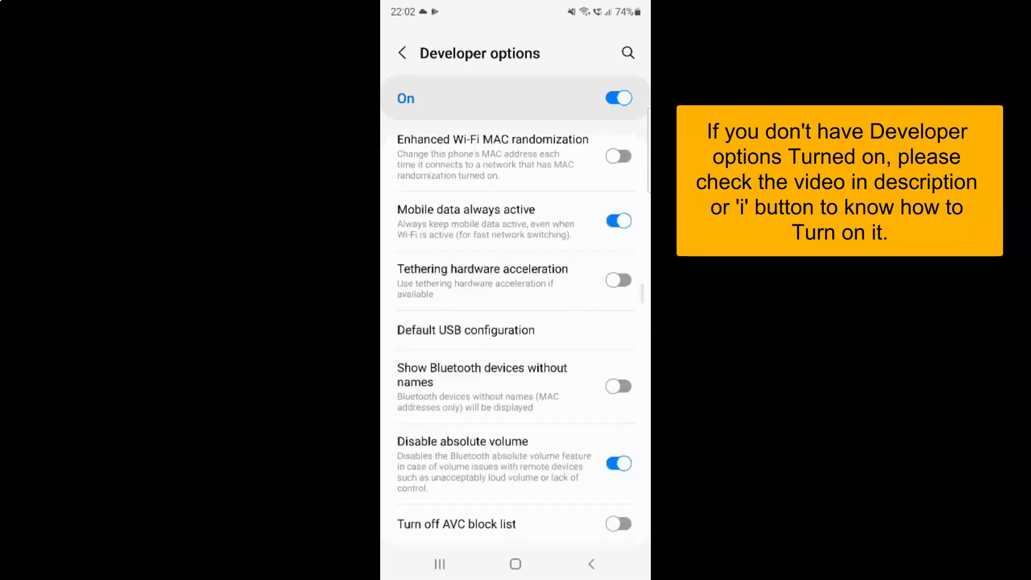
scroll(down, 3)
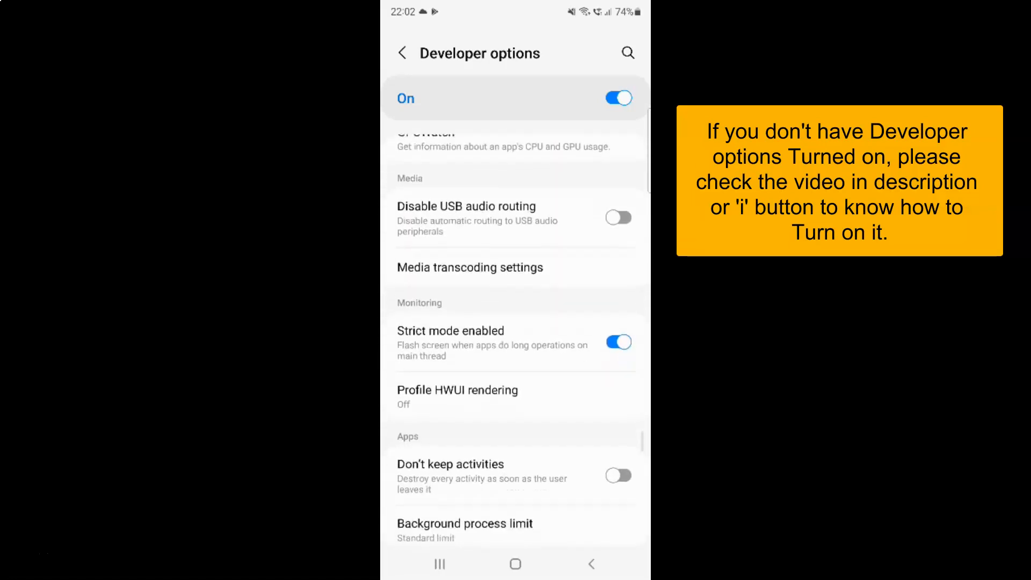
scroll(down, 3)
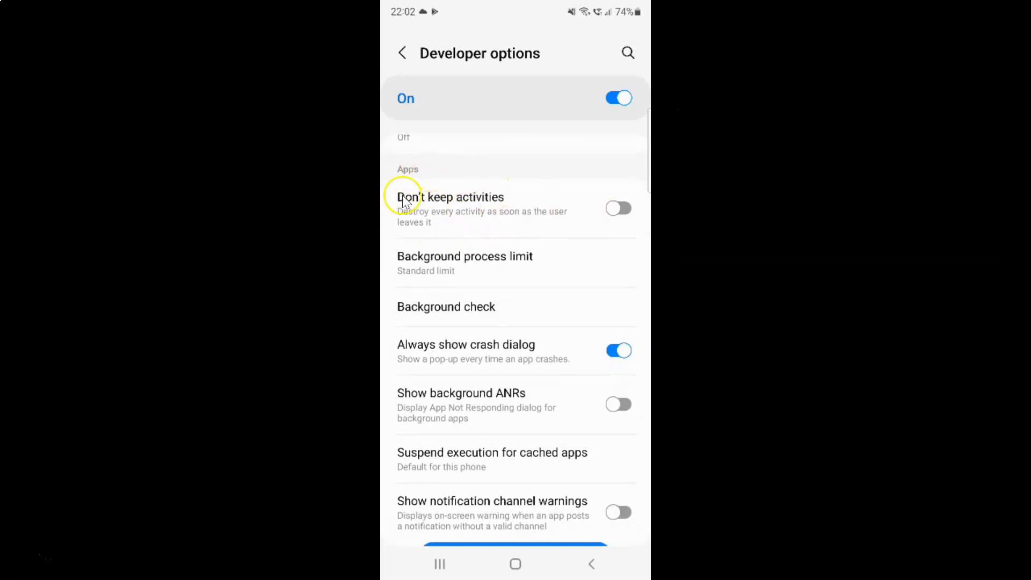
mouse_move(558, 283)
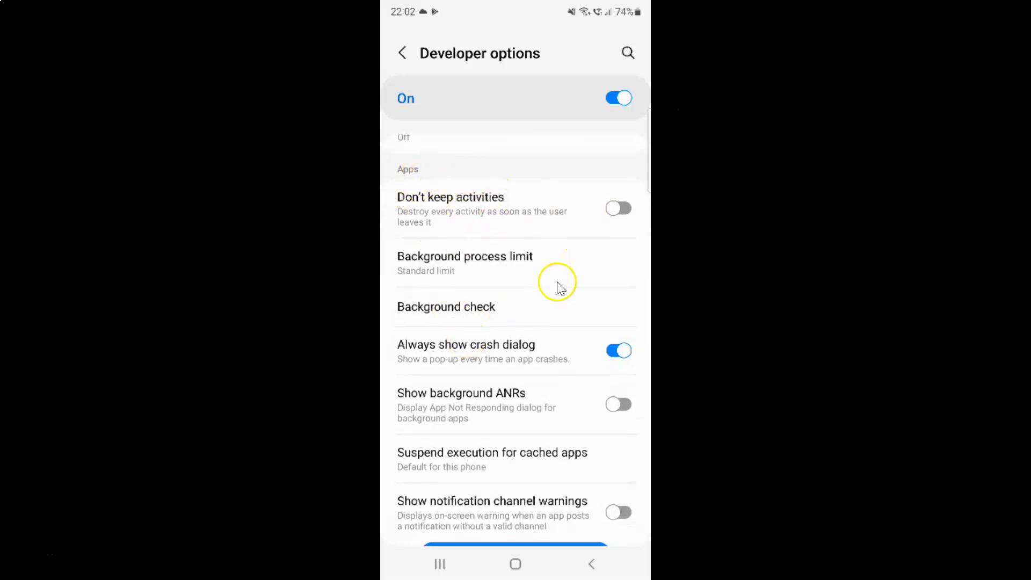
mouse_move(427, 267)
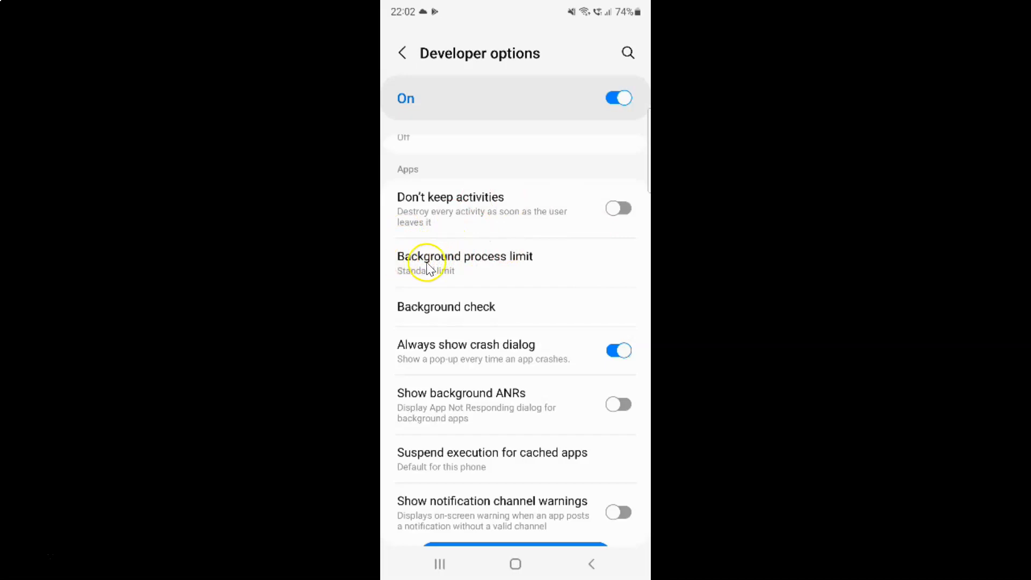
mouse_move(500, 263)
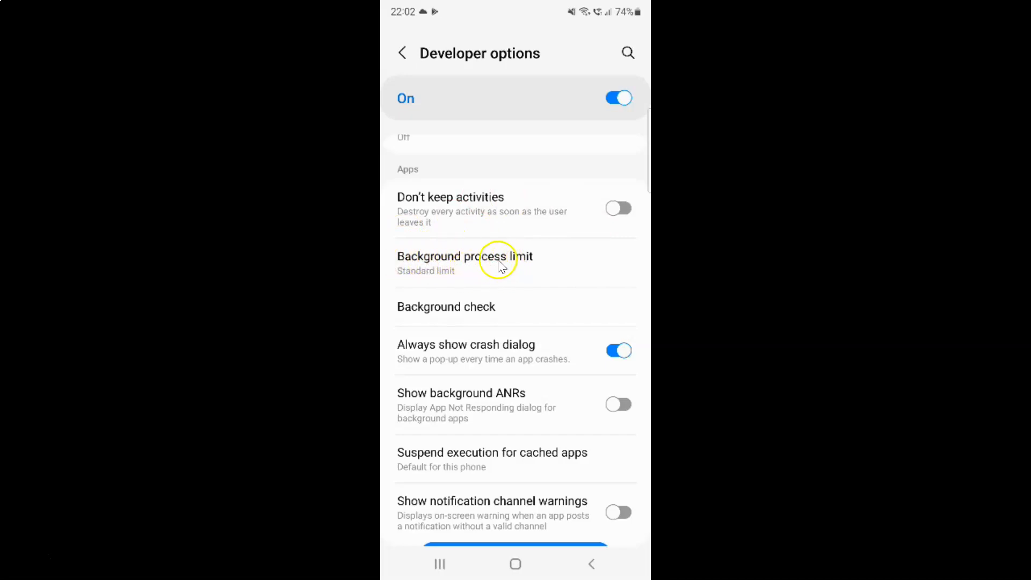
mouse_move(480, 264)
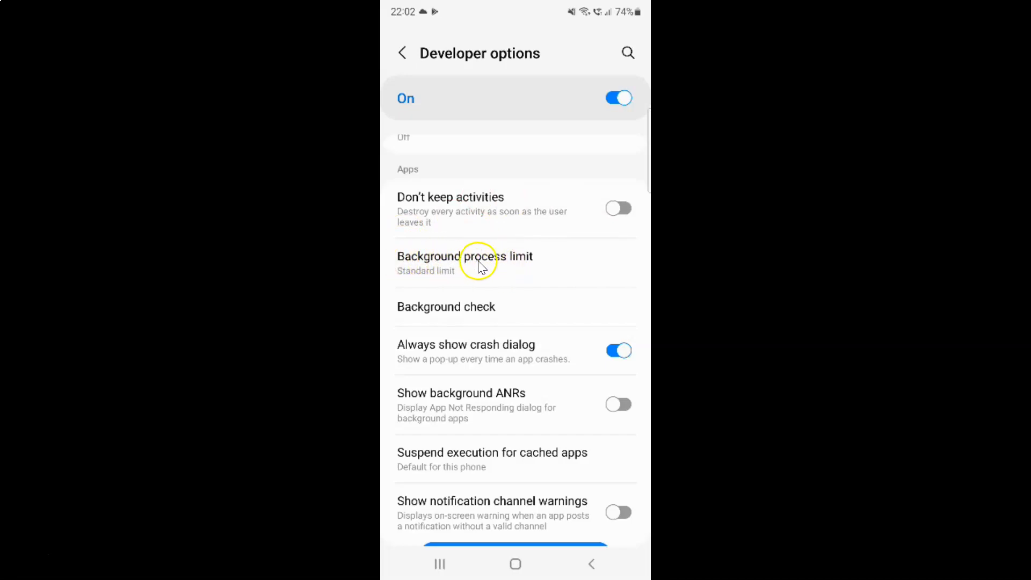
Open the Background process limit dialog, currently on Standard limit.
click(466, 262)
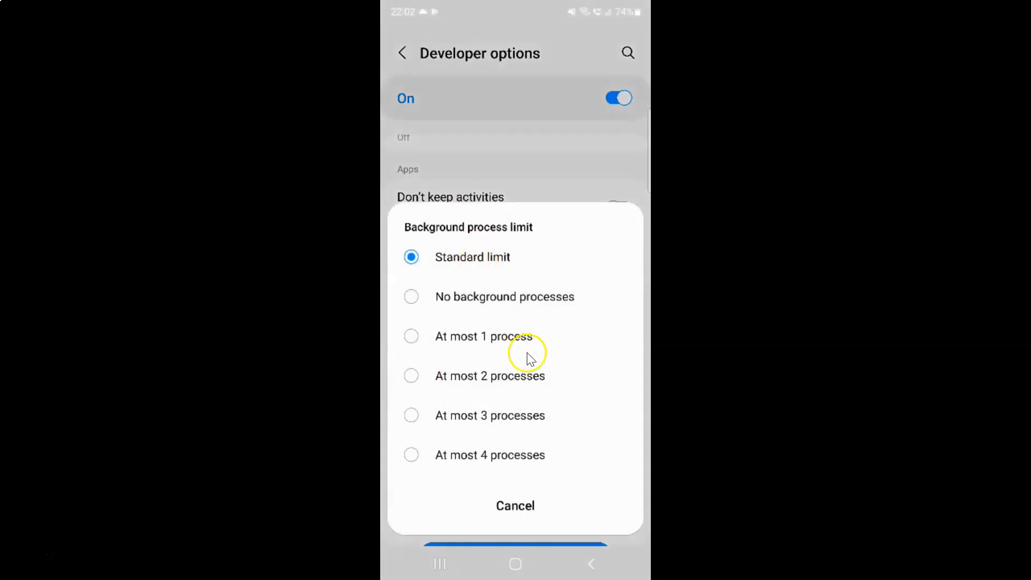
mouse_move(540, 235)
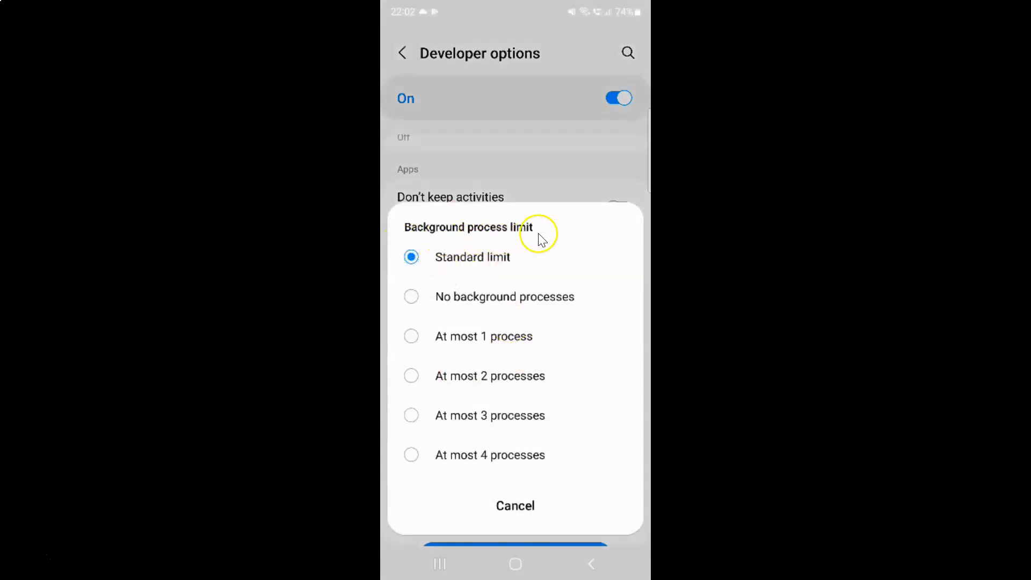
mouse_move(556, 454)
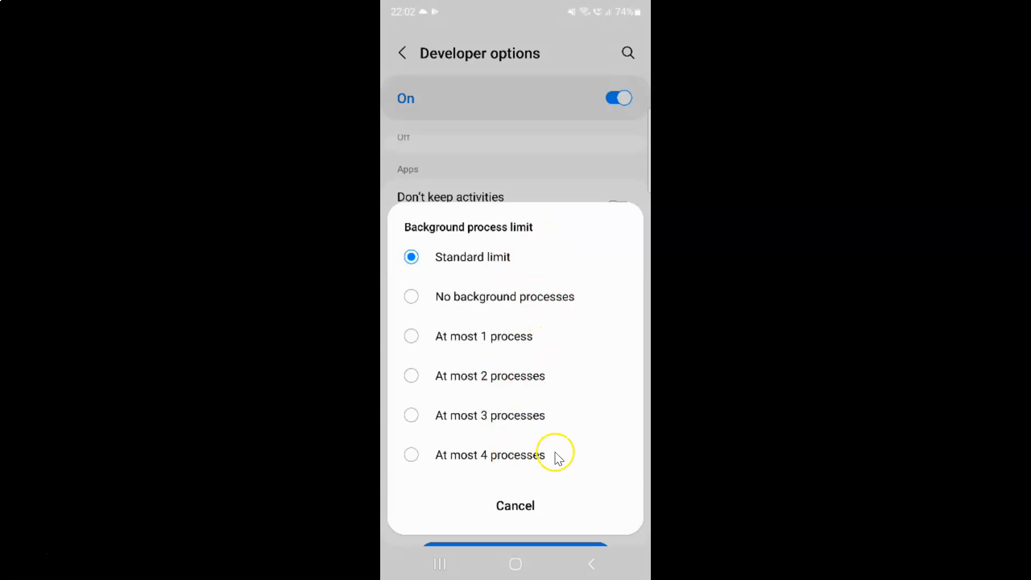
mouse_move(515, 257)
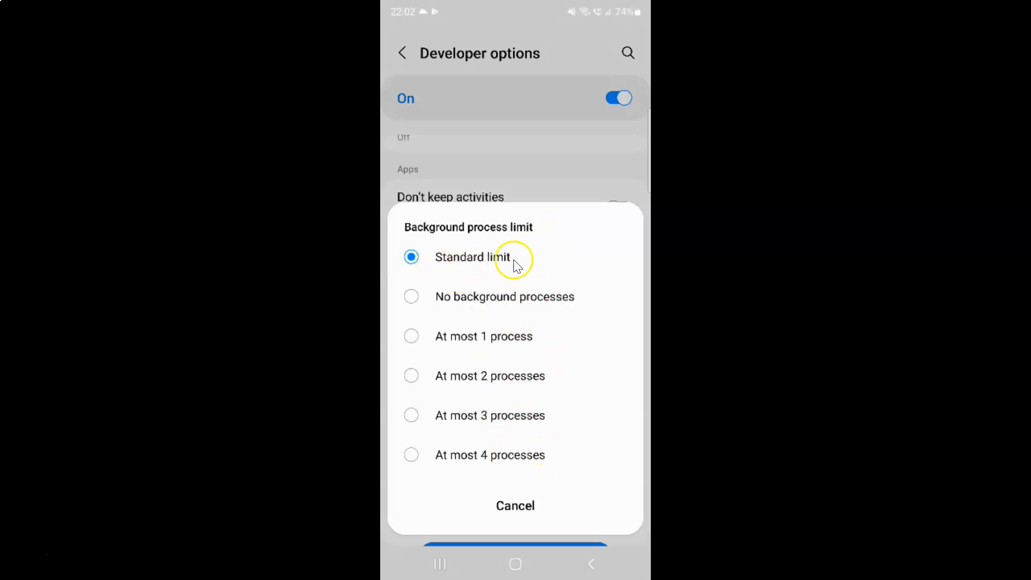
mouse_move(447, 352)
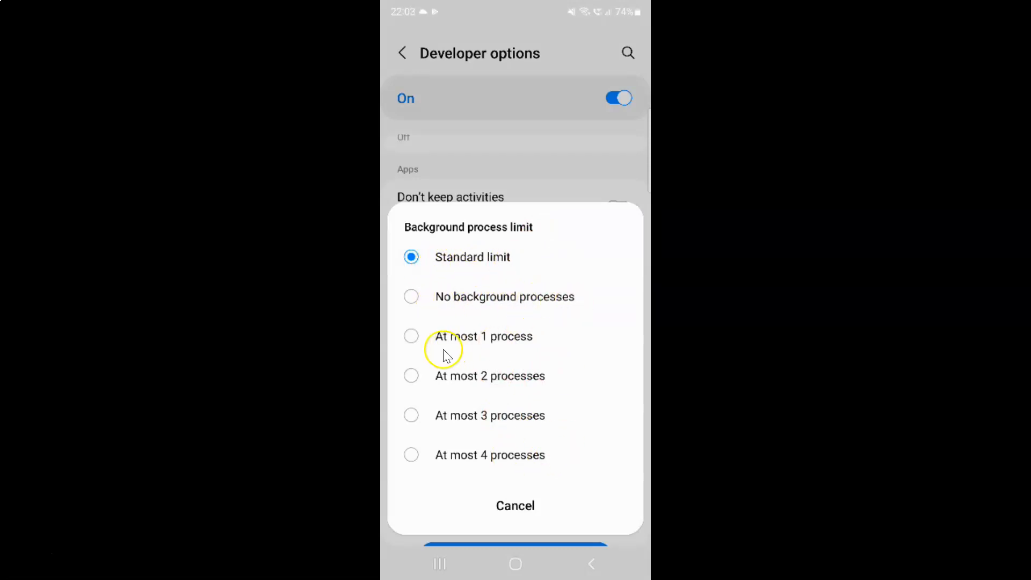
mouse_move(473, 387)
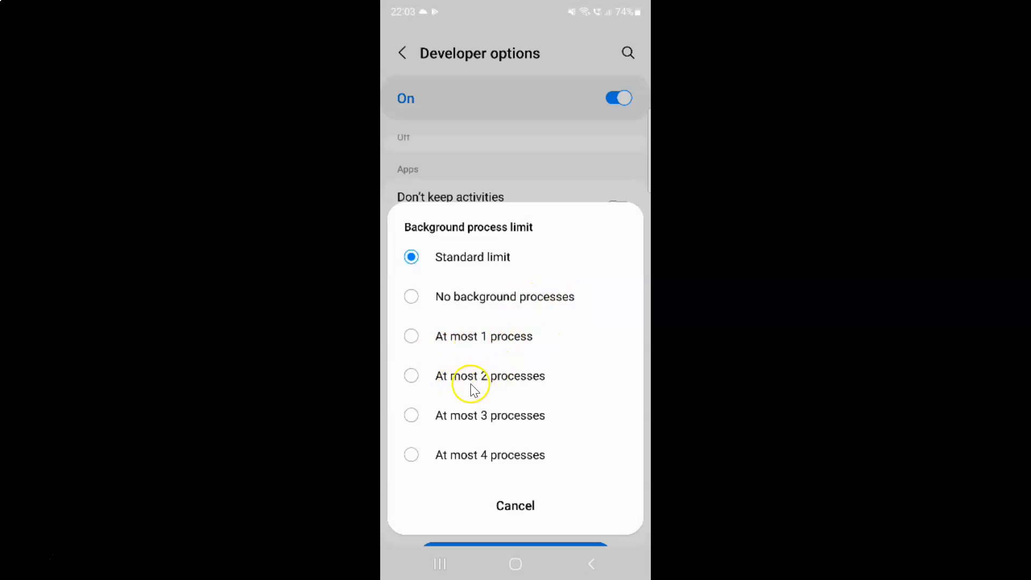
mouse_move(482, 422)
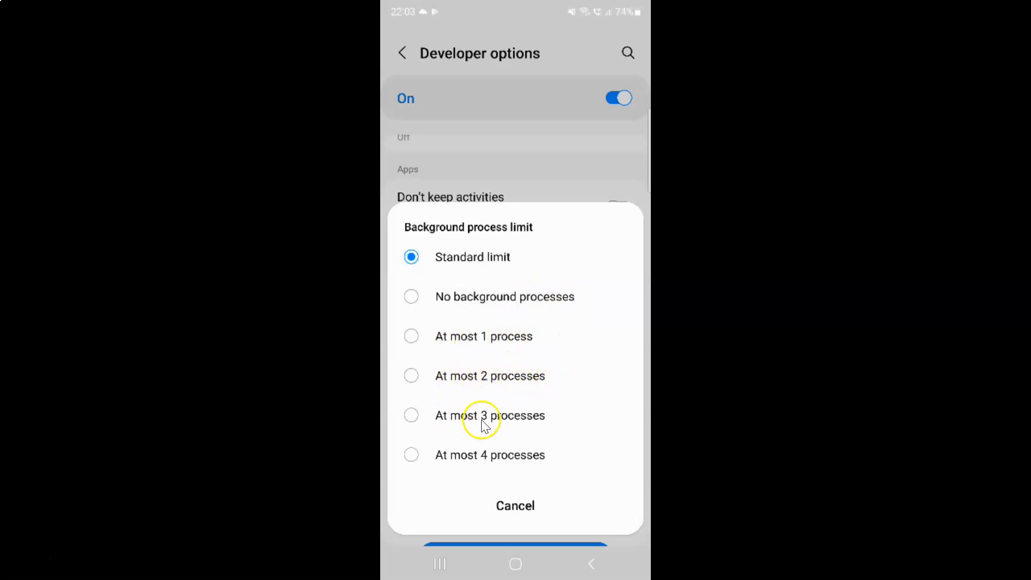
mouse_move(450, 460)
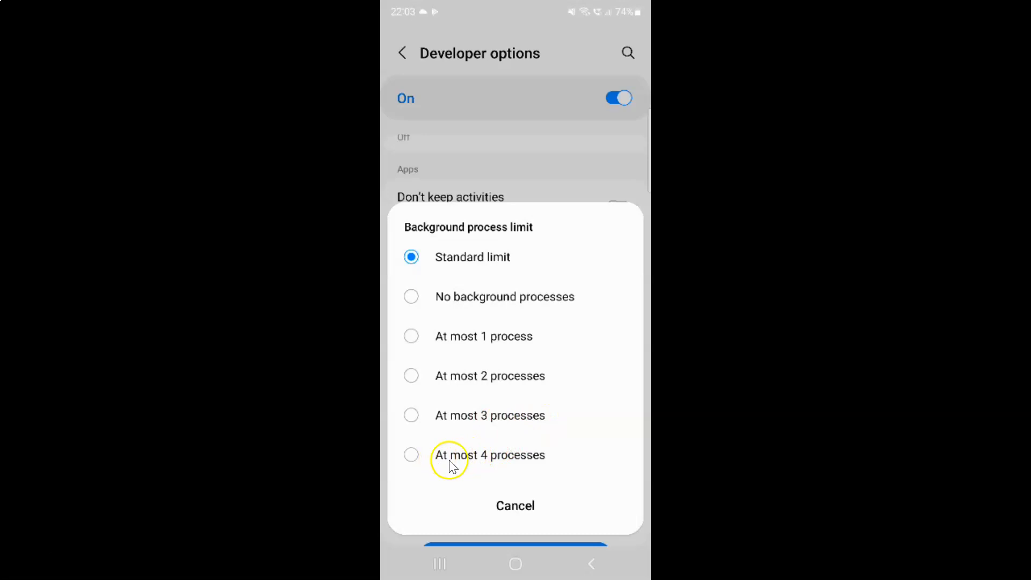
mouse_move(537, 231)
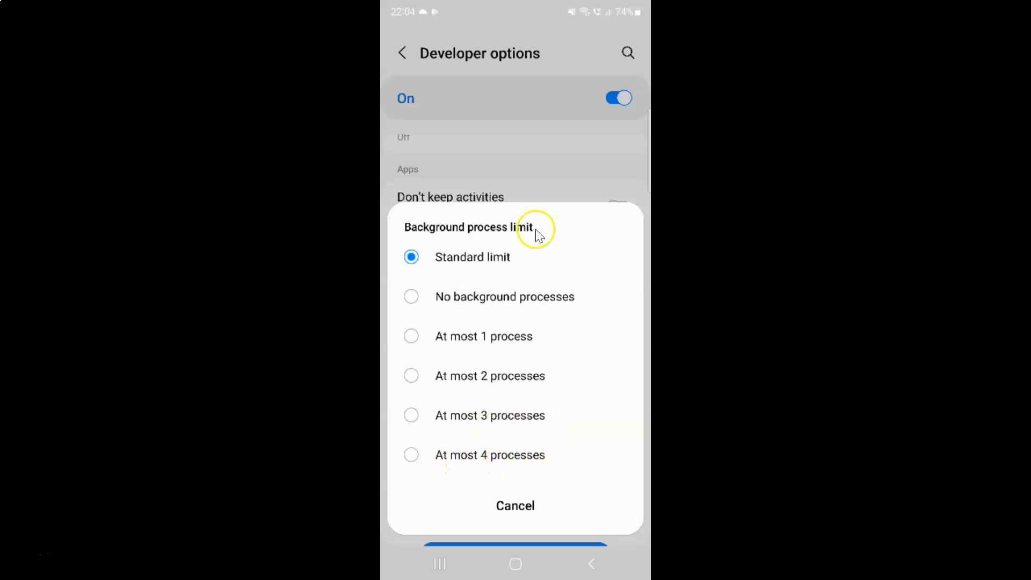
mouse_move(528, 401)
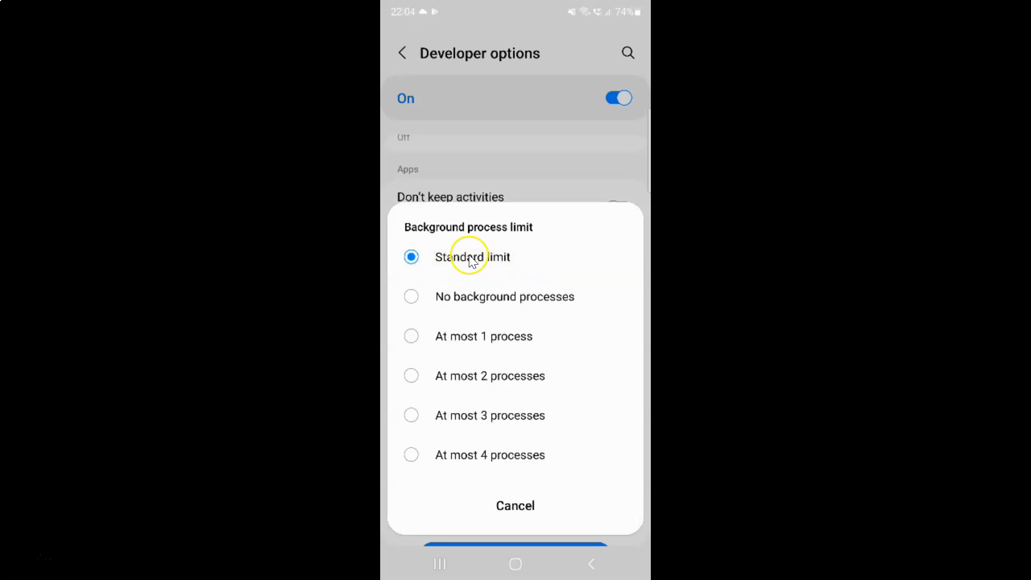
mouse_move(457, 384)
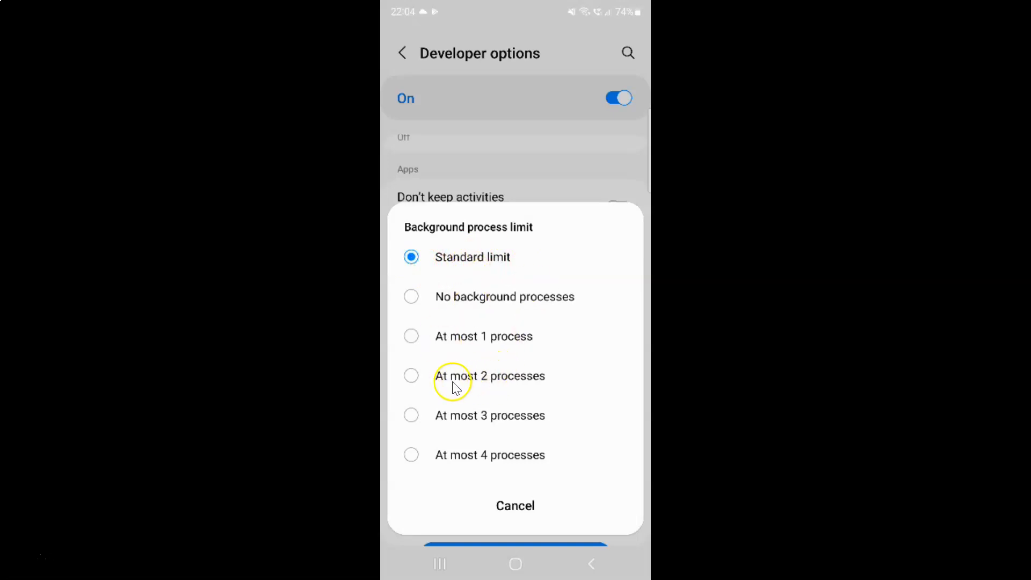
mouse_move(544, 383)
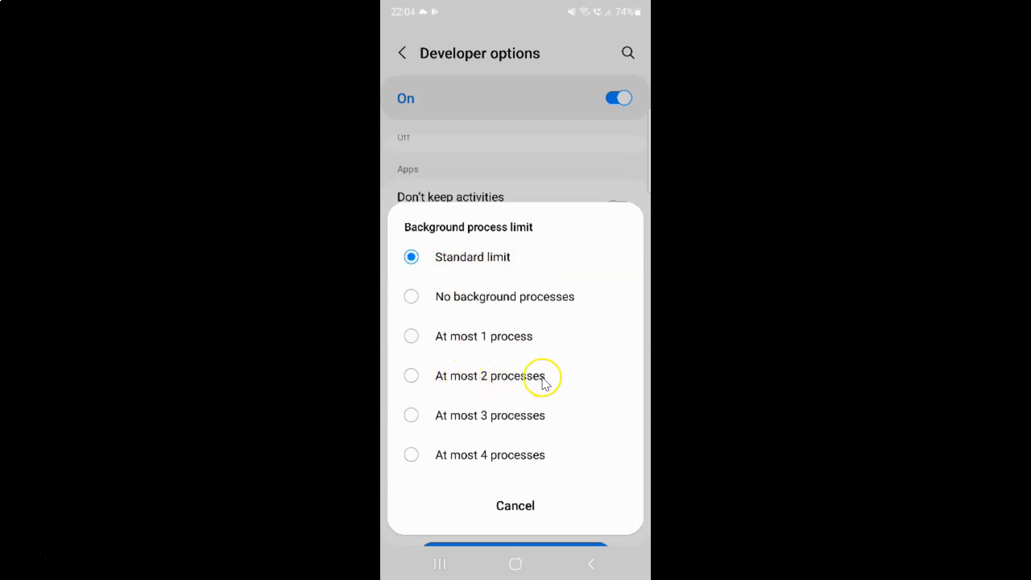
mouse_move(411, 383)
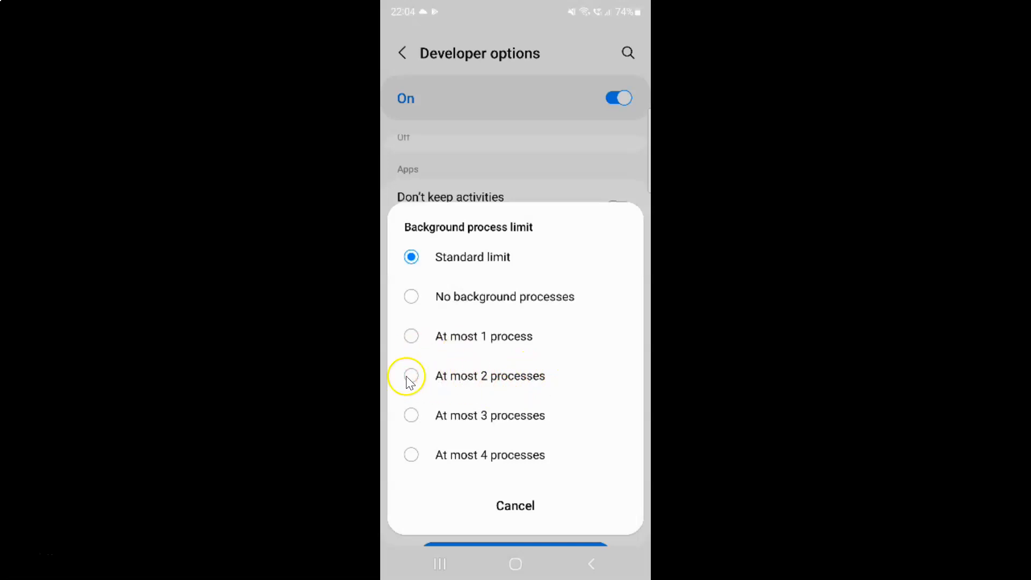
Choose 'At most 2 processes' for Background process limit.
click(411, 375)
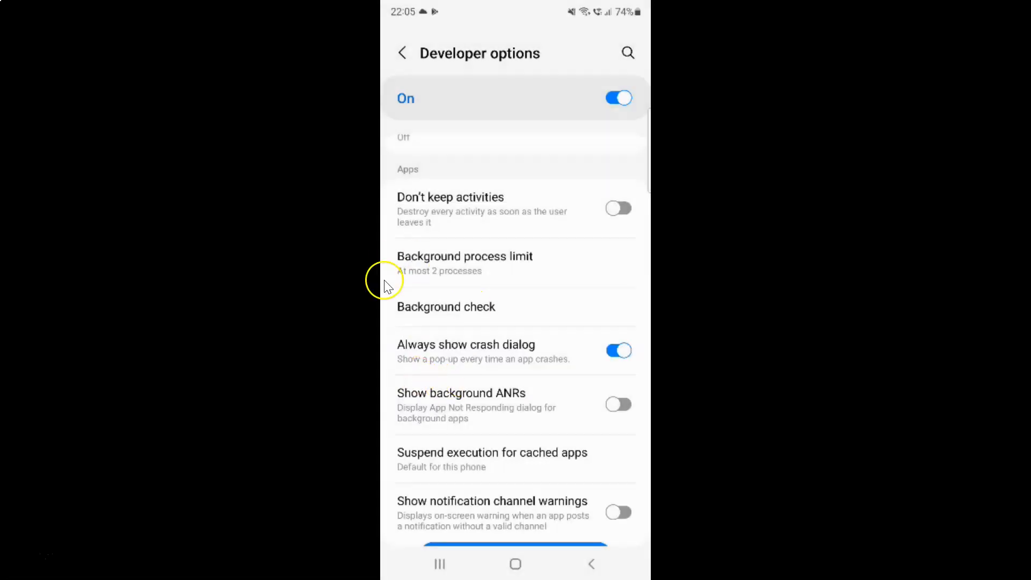
mouse_move(546, 257)
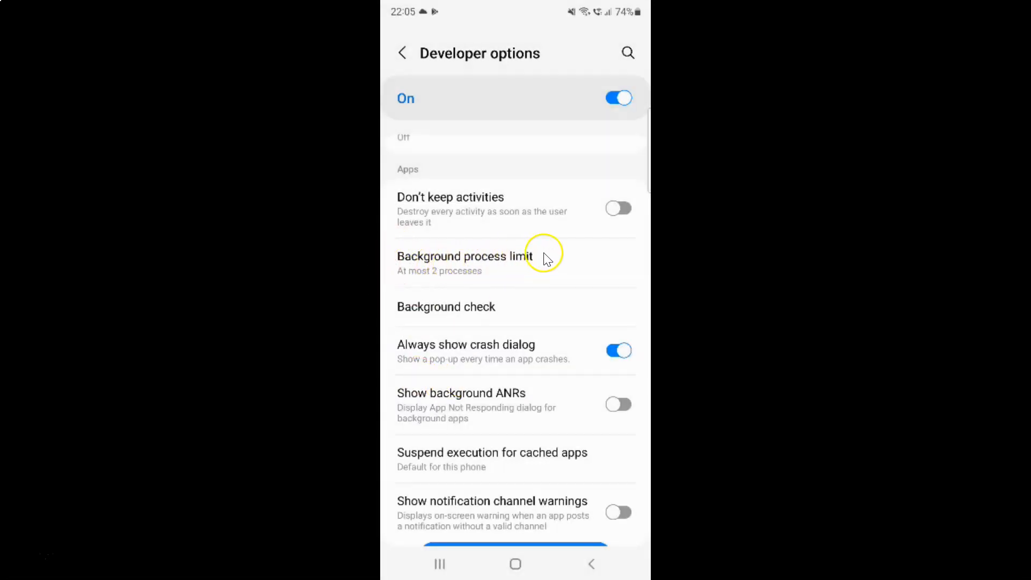
mouse_move(413, 286)
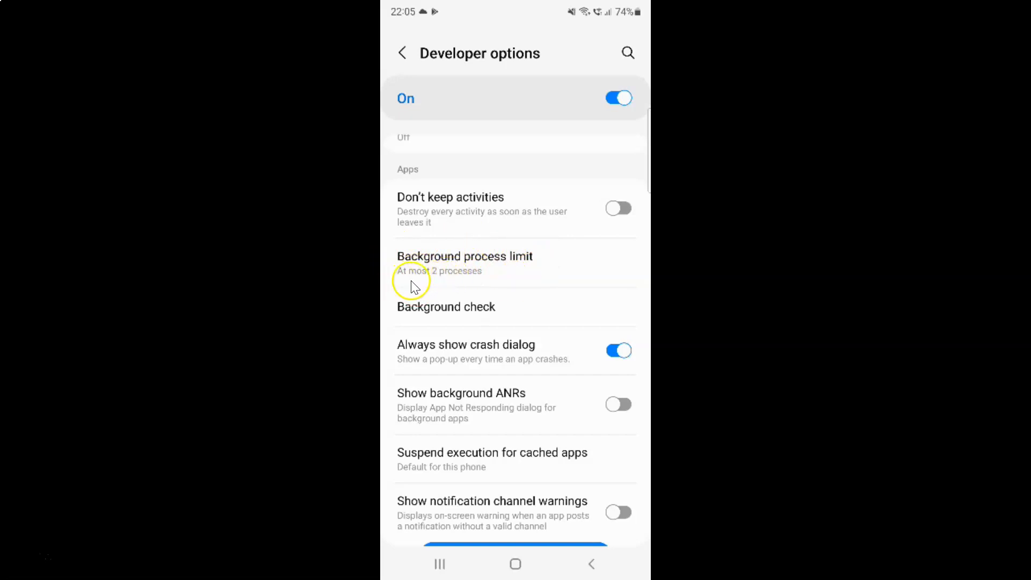
mouse_move(480, 323)
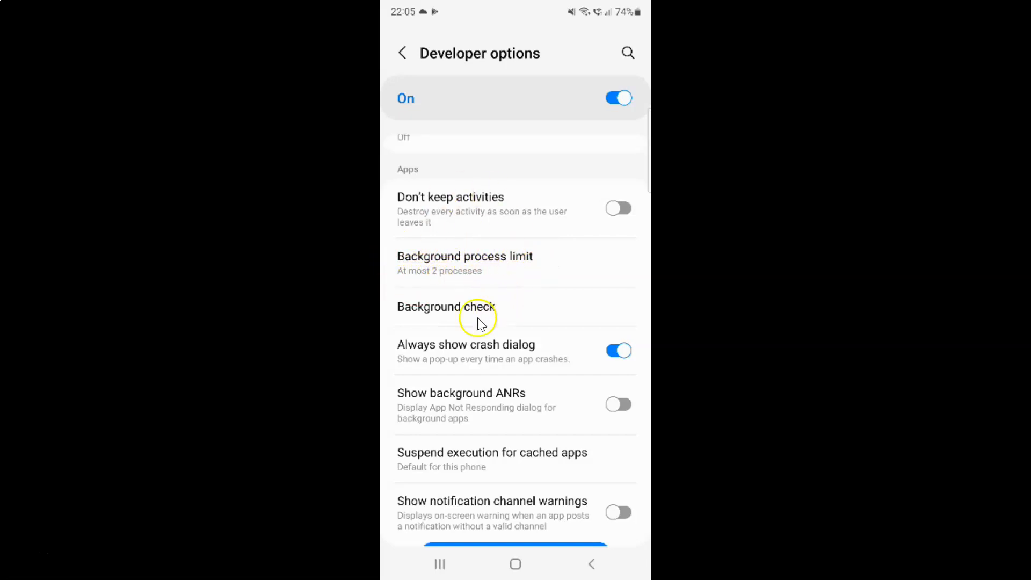
mouse_move(411, 74)
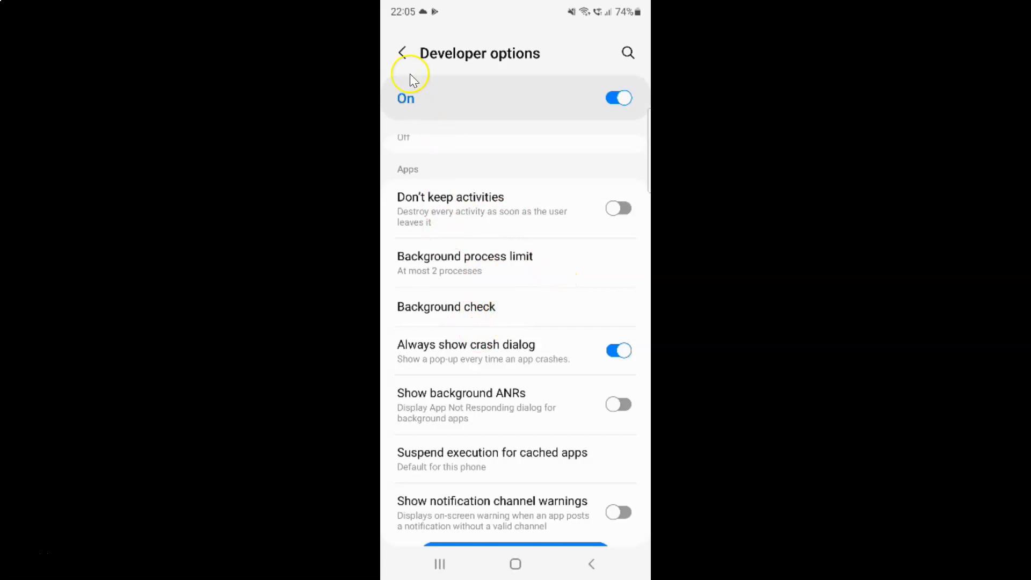
Go back to the main Settings list, then return to the home screen.
click(401, 53)
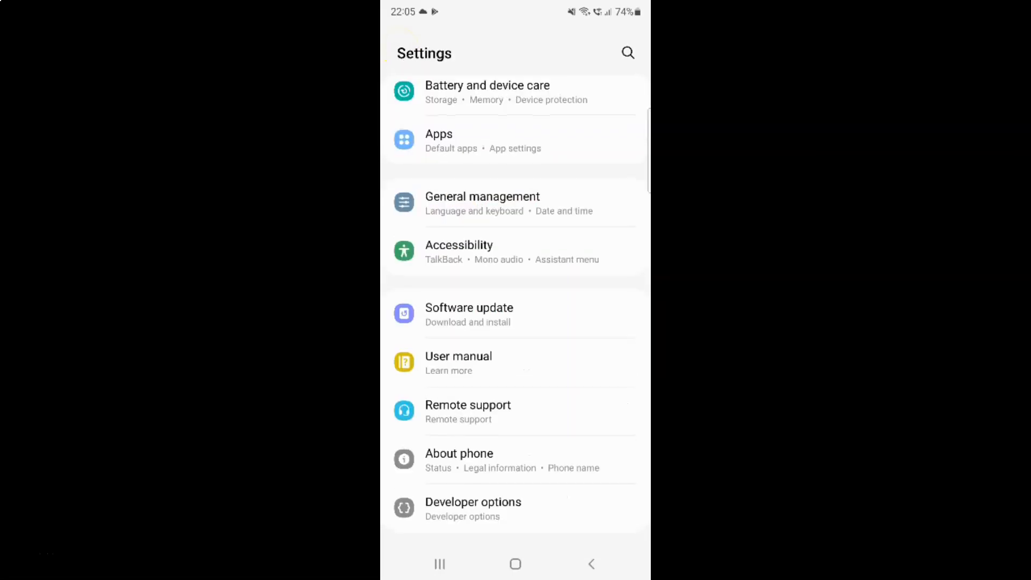
click(515, 564)
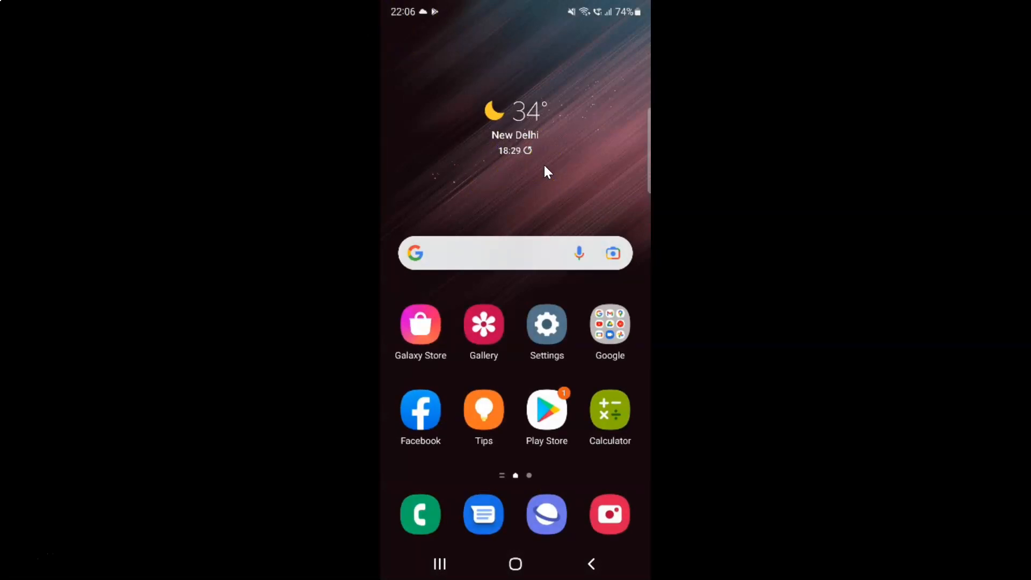
mouse_move(549, 171)
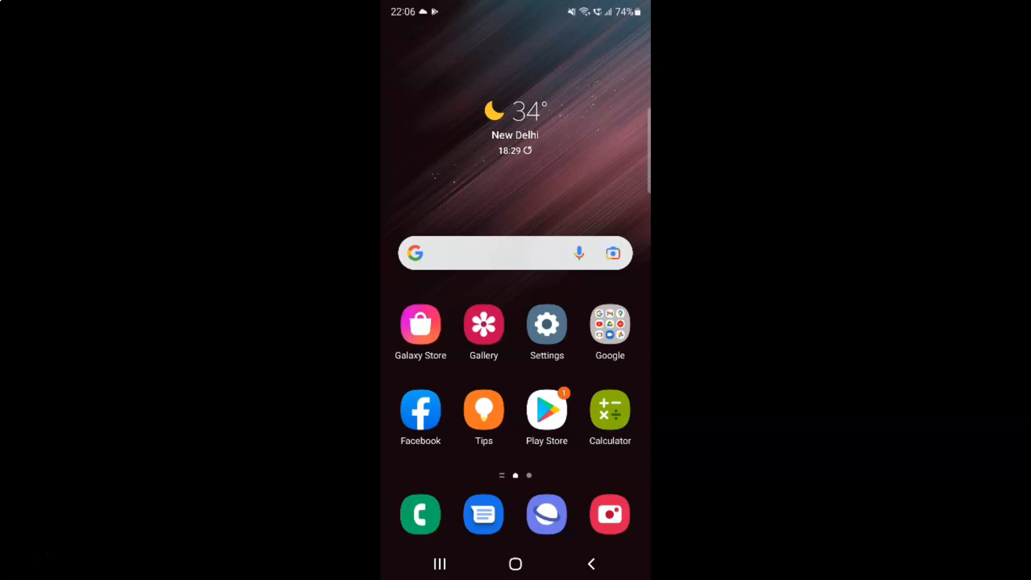